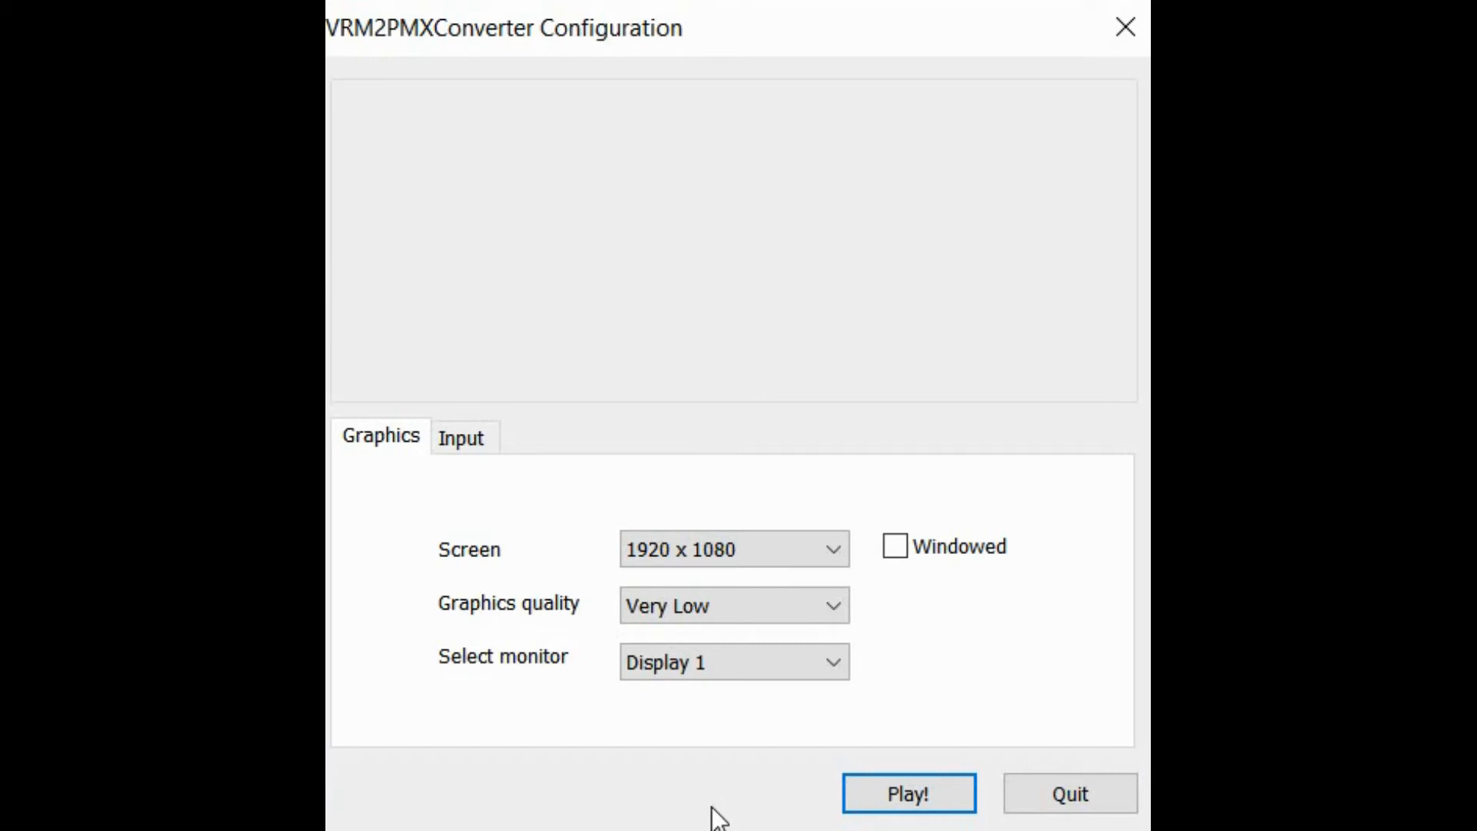
{"action": "mouse_move", "coordinate": [602, 702]}
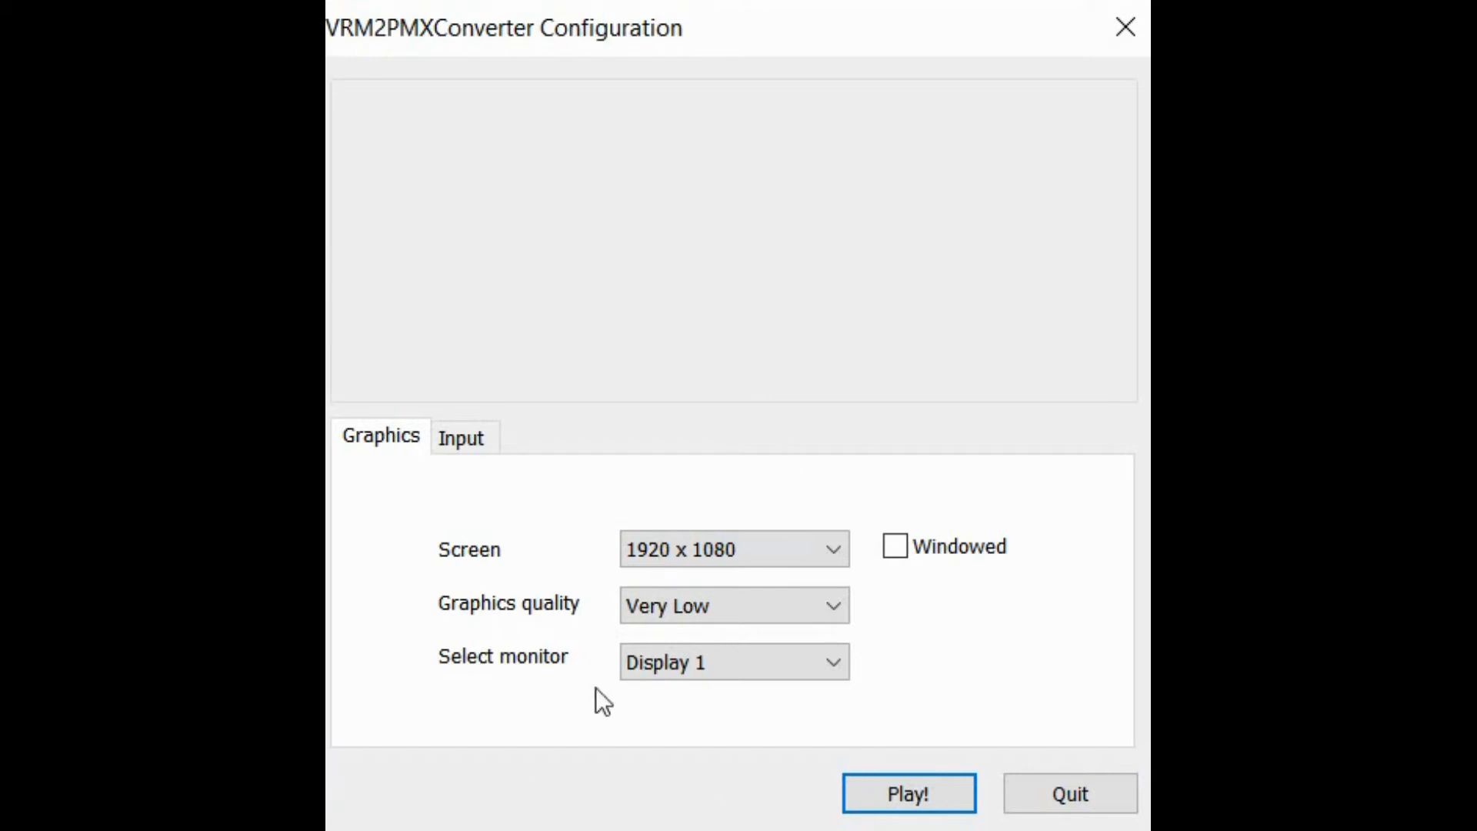
{"action": "mouse_move", "coordinate": [983, 518]}
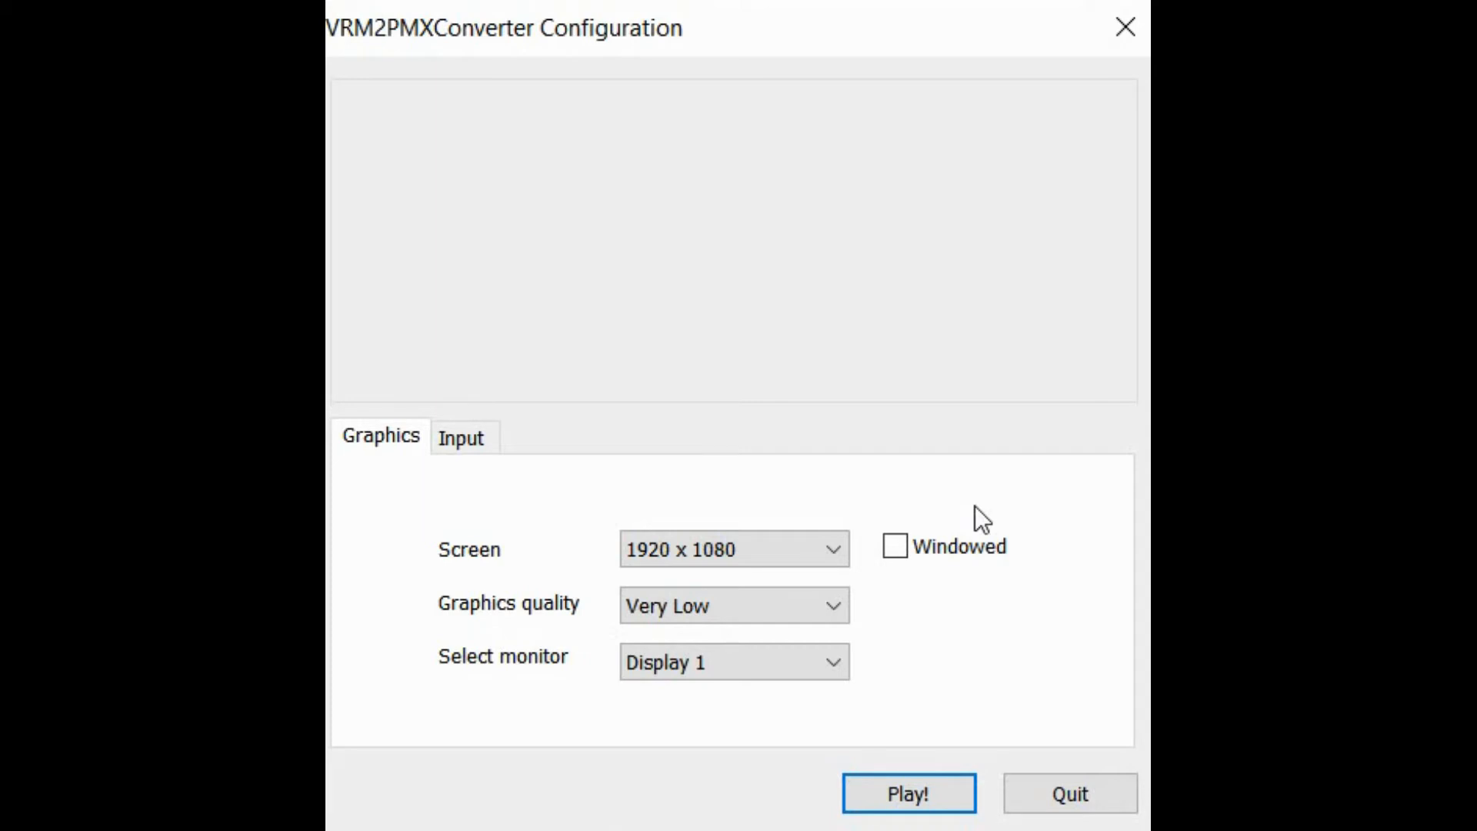
{"action": "mouse_move", "coordinate": [711, 804]}
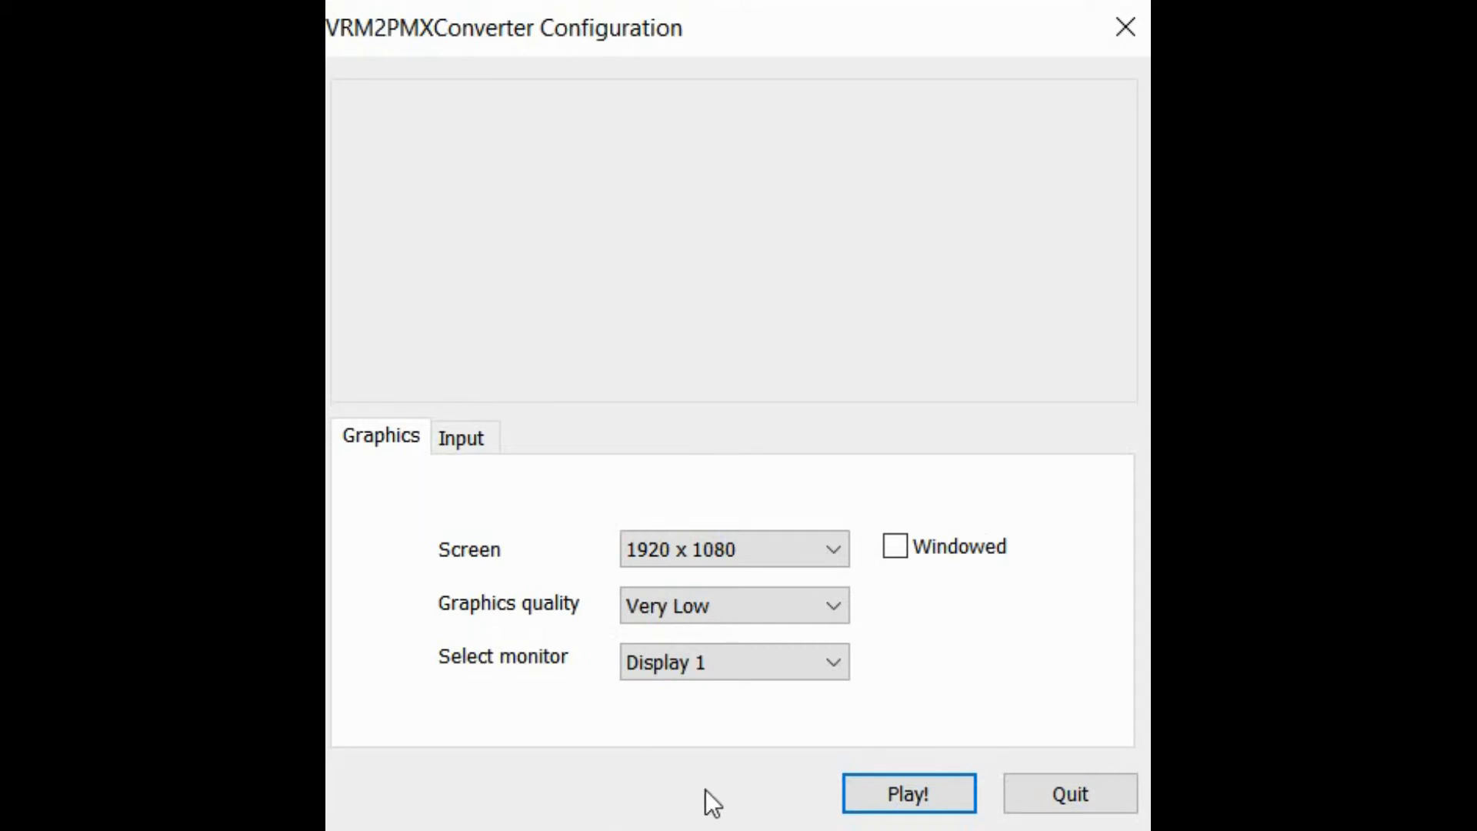
{"action": "mouse_move", "coordinate": [548, 502]}
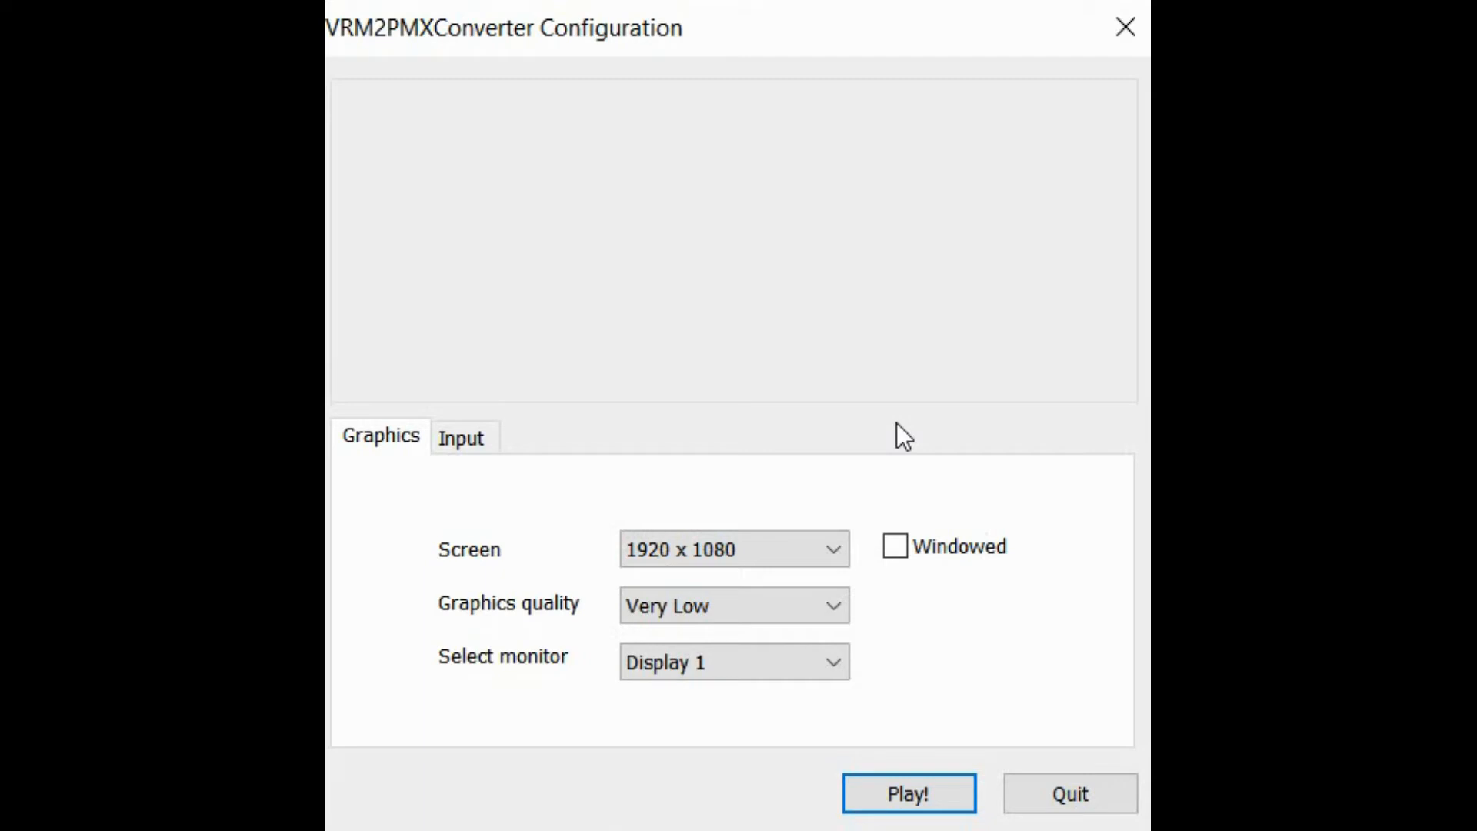
{"action": "mouse_move", "coordinate": [914, 455]}
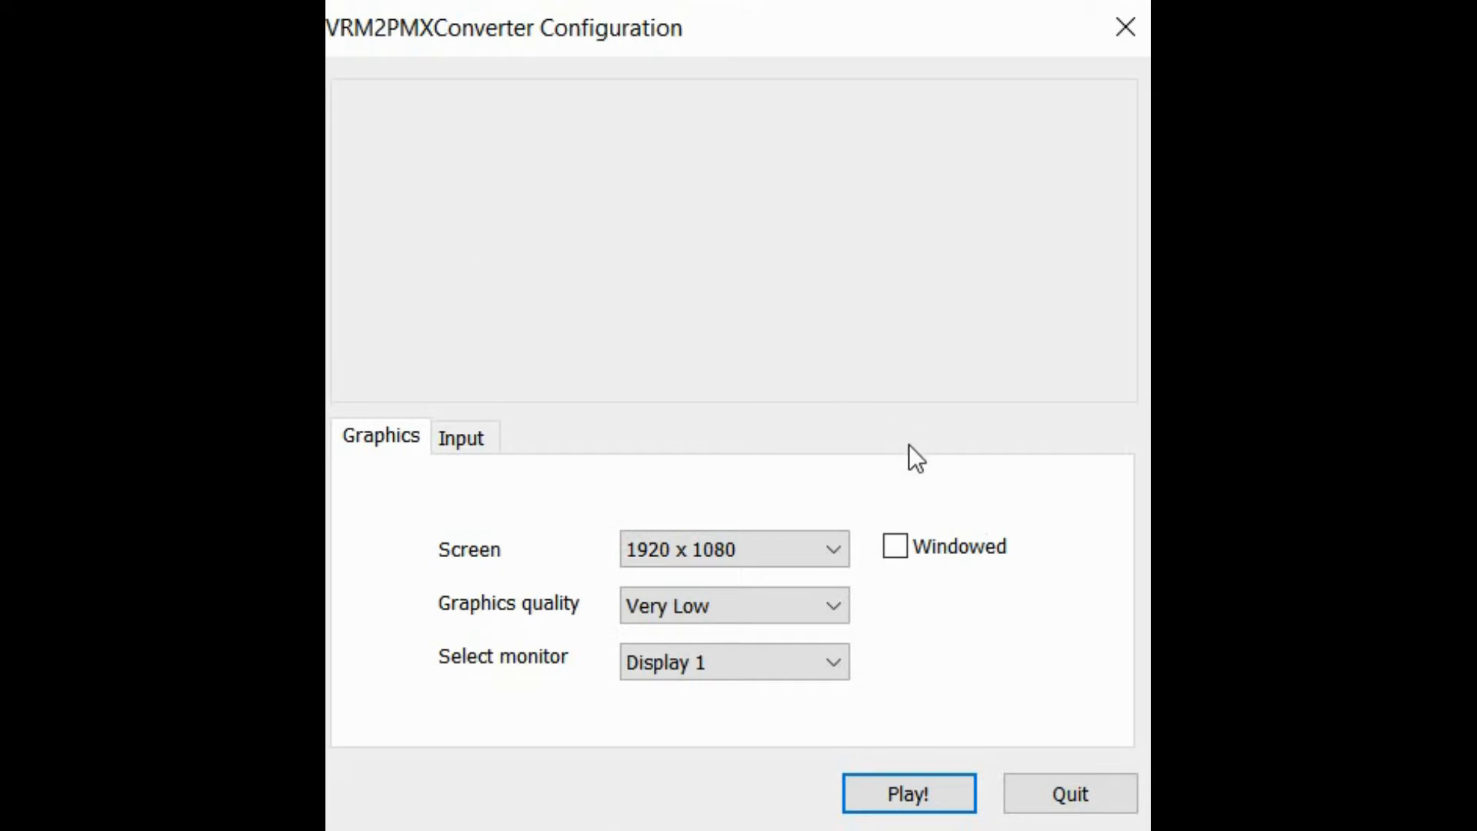
{"action": "mouse_move", "coordinate": [799, 155]}
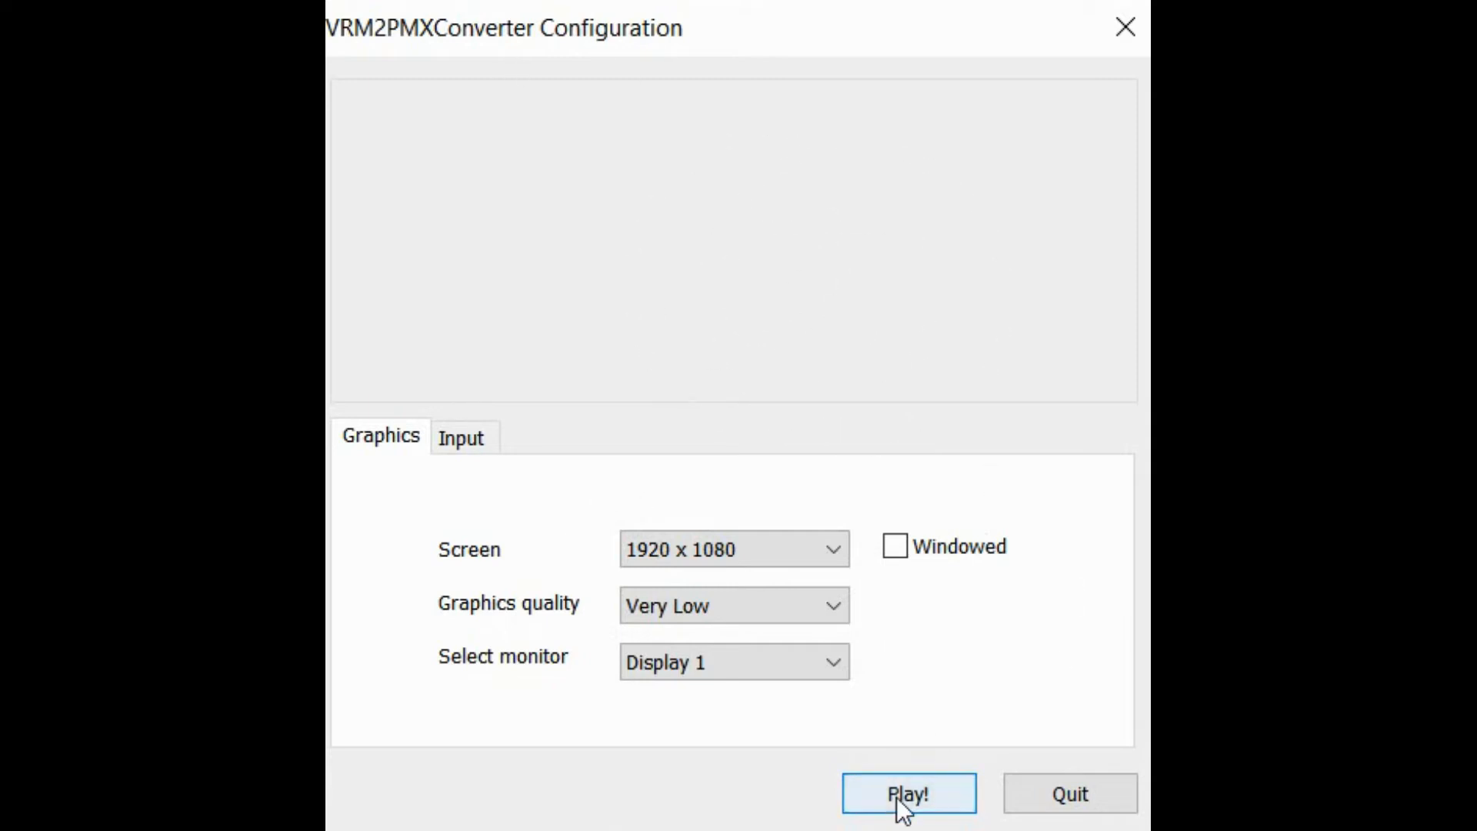
- Launch the converter with the current display settings so the main screen appears
{"action": "left_click", "coordinate": [908, 794]}
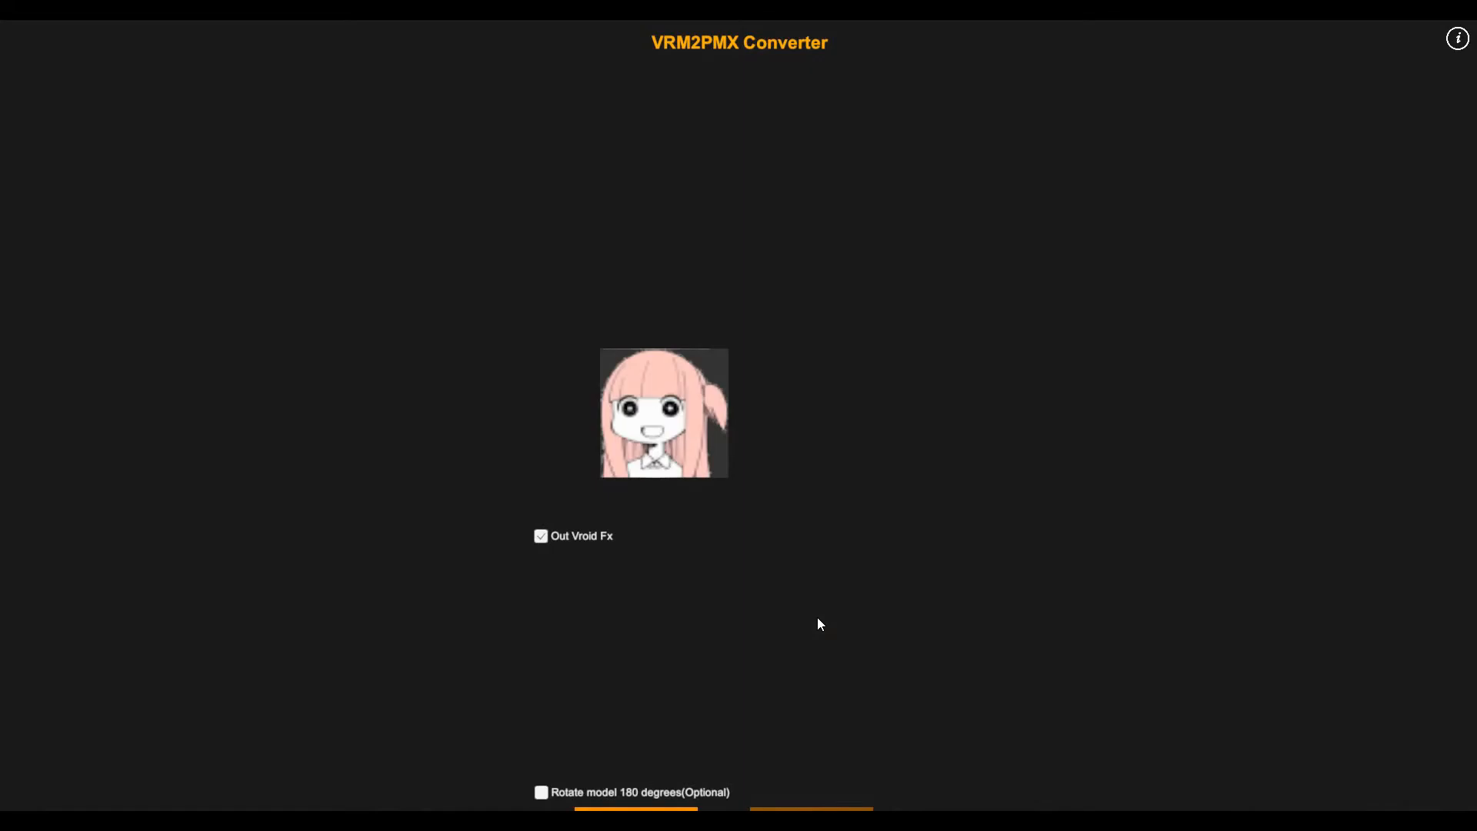
{"action": "mouse_move", "coordinate": [954, 545]}
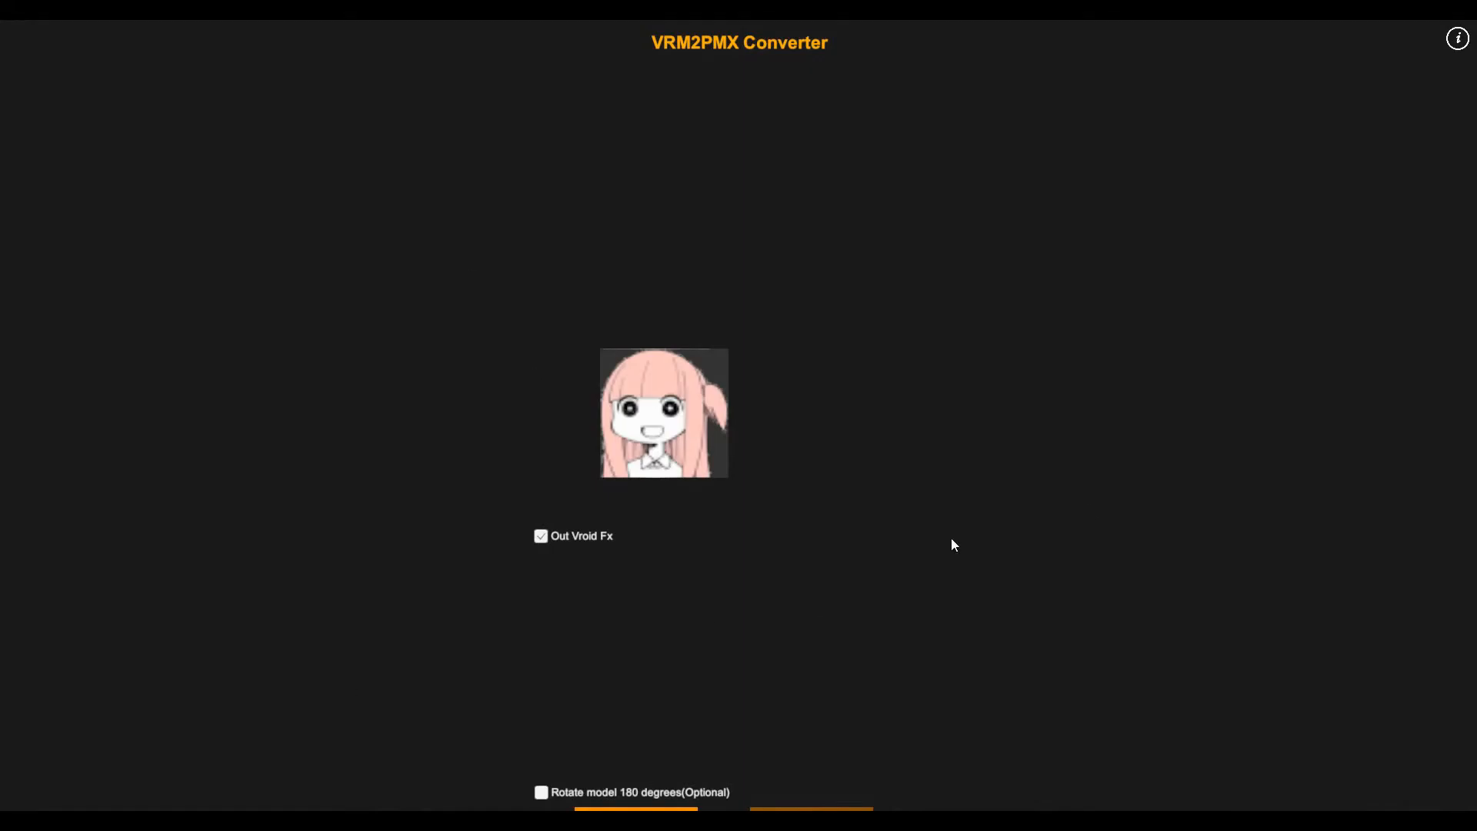
{"action": "mouse_move", "coordinate": [909, 572]}
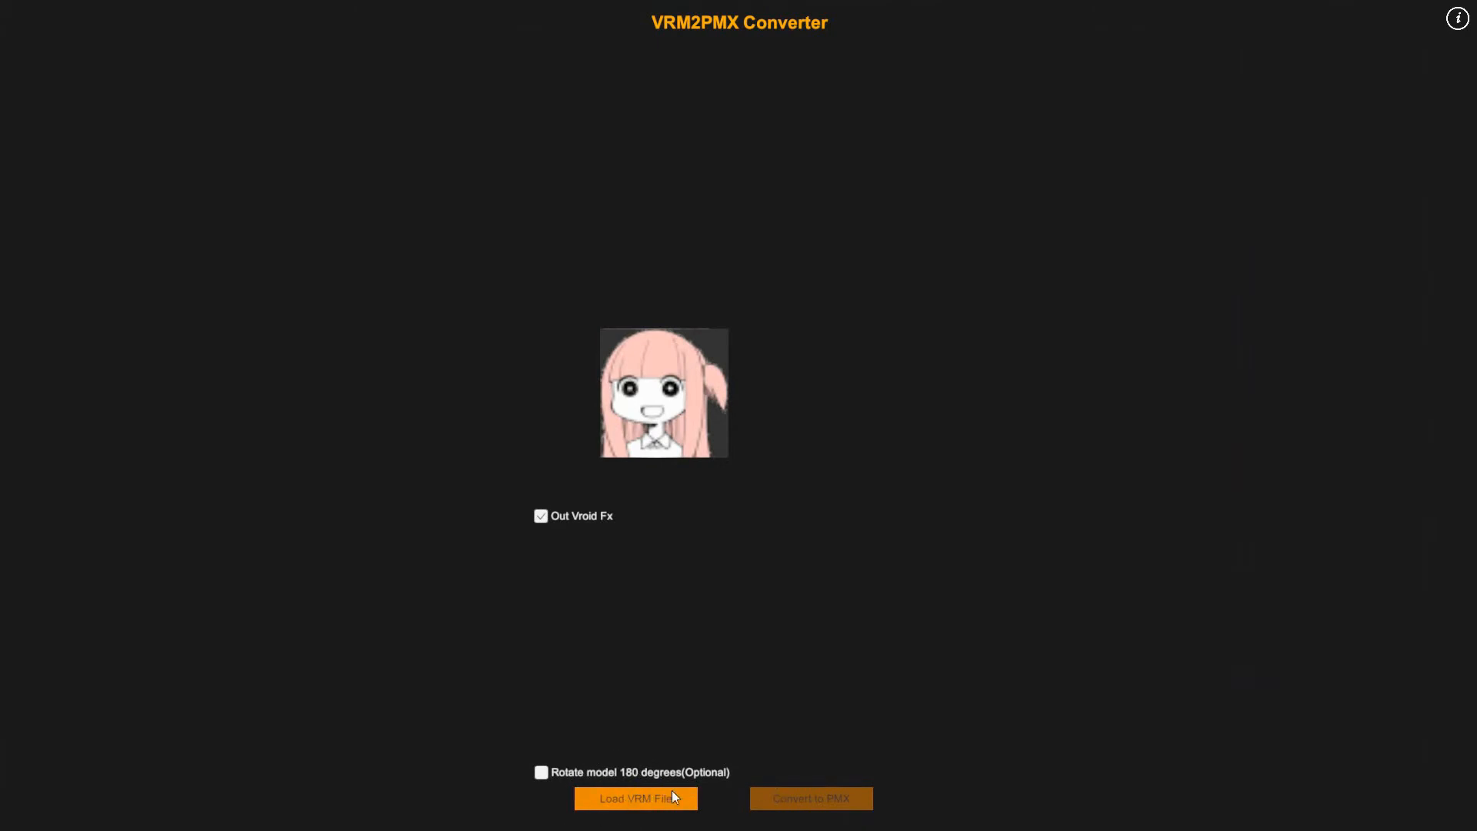
{"action": "mouse_move", "coordinate": [783, 771]}
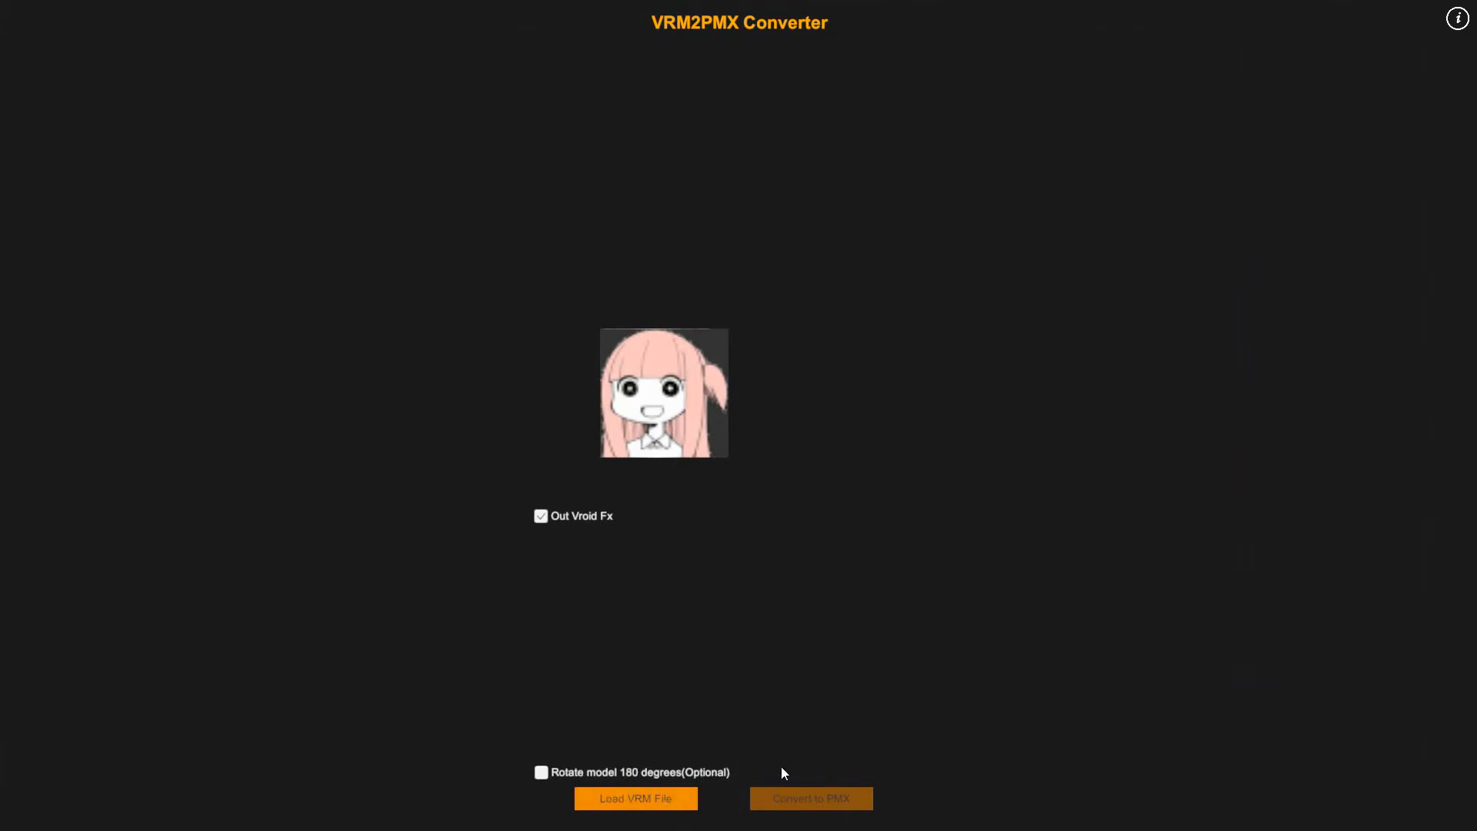
{"action": "mouse_move", "coordinate": [739, 766]}
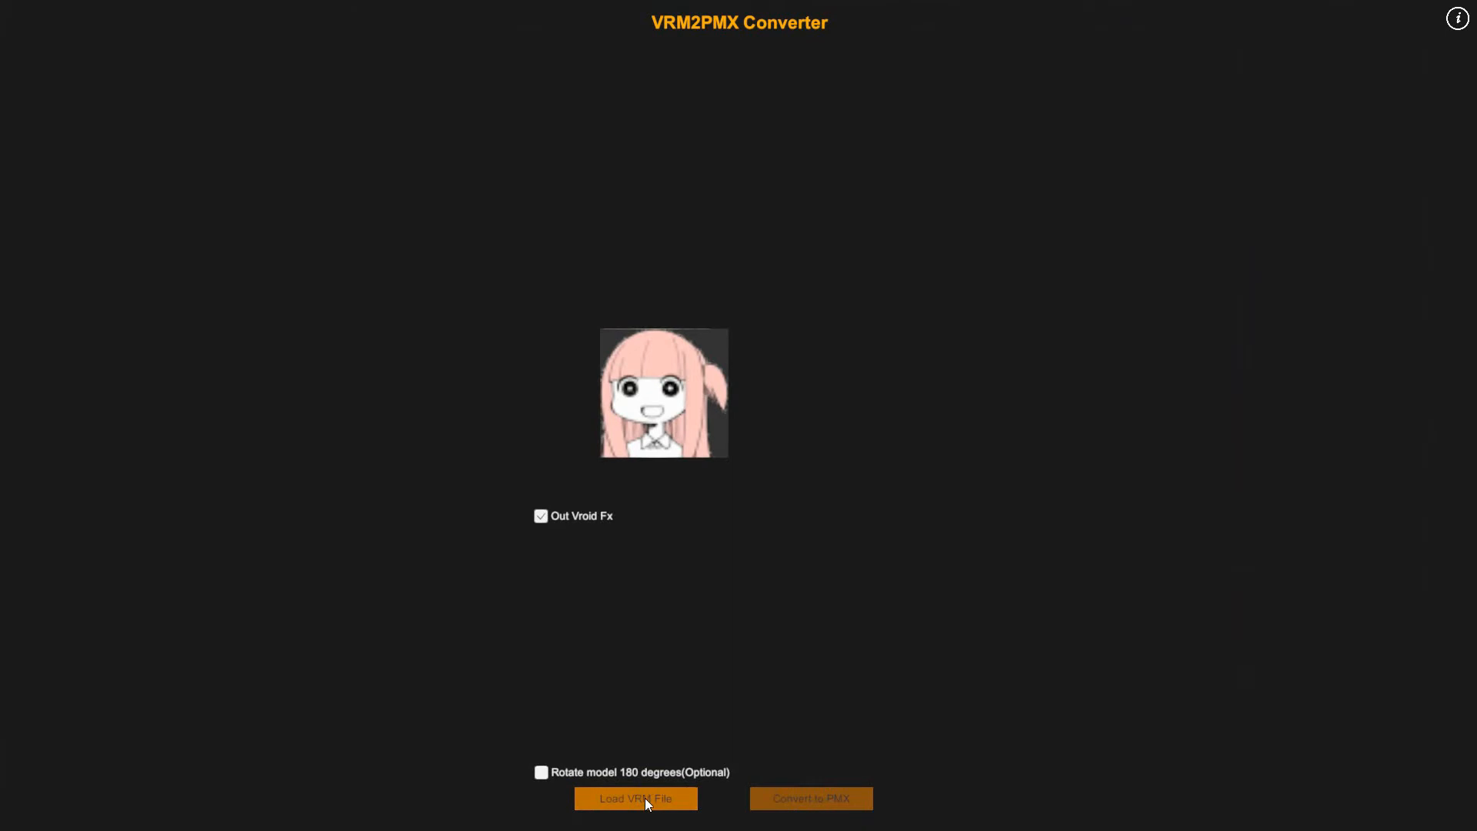
- Load the blue-haired VRM avatar file so its preview replaces the default model
{"action": "left_click", "coordinate": [636, 798]}
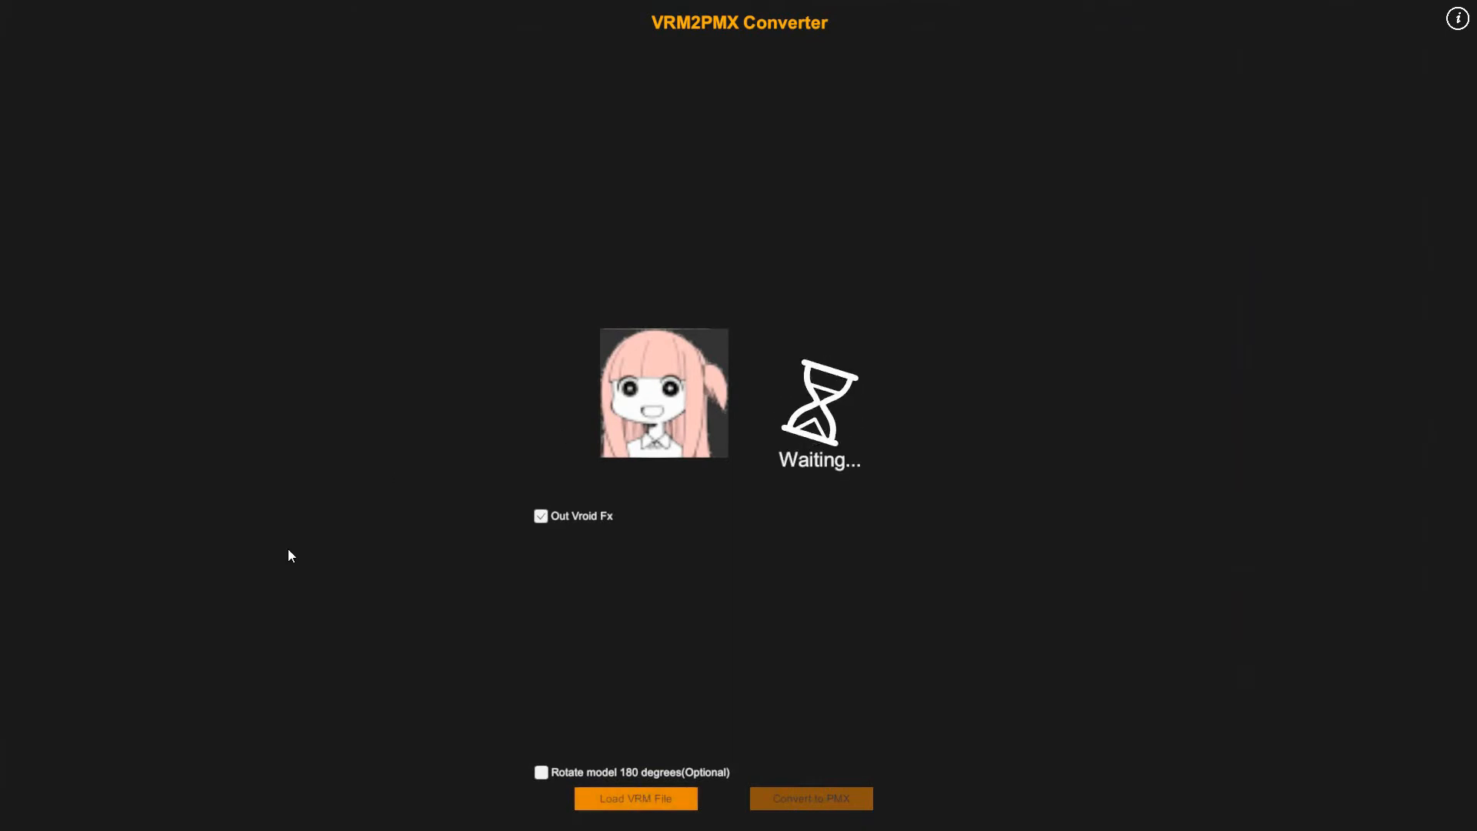
{"action": "left_click", "coordinate": [636, 798]}
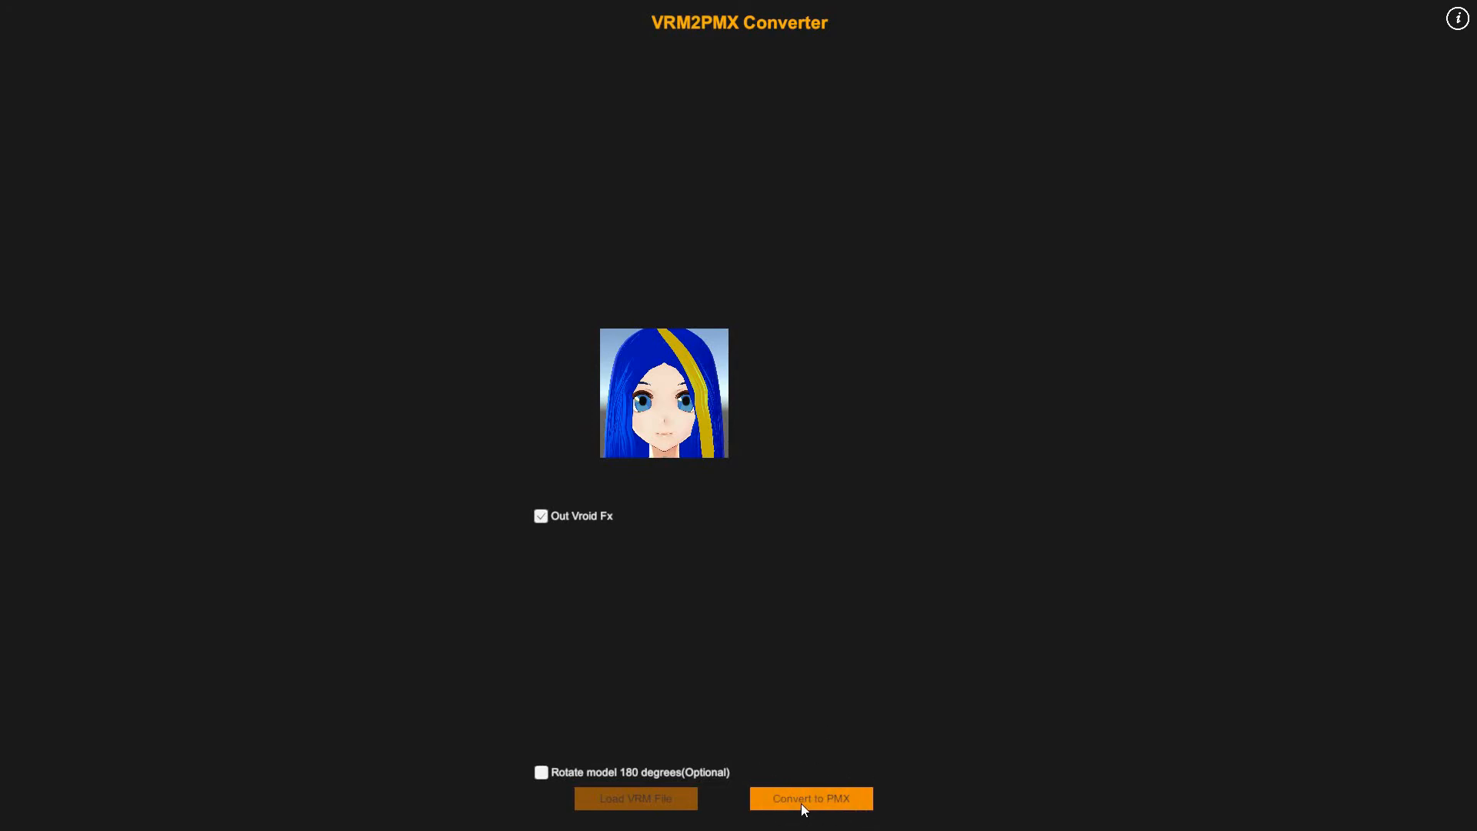
{"action": "mouse_move", "coordinate": [974, 581]}
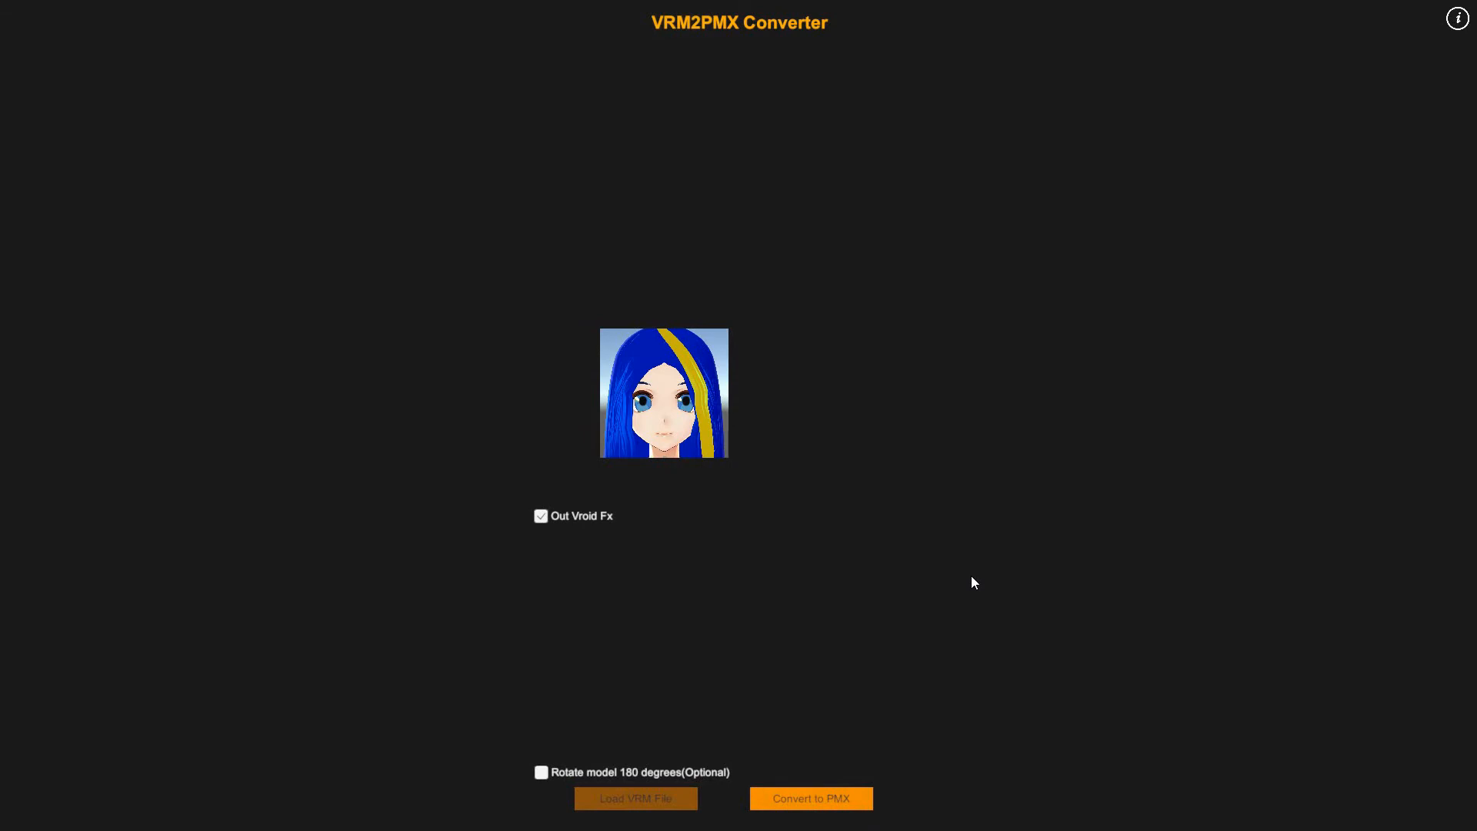